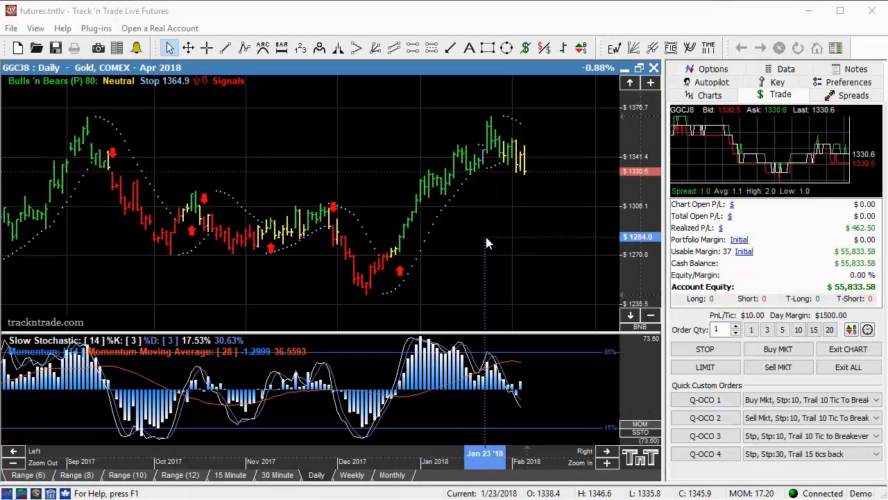
mouse_move(512, 249)
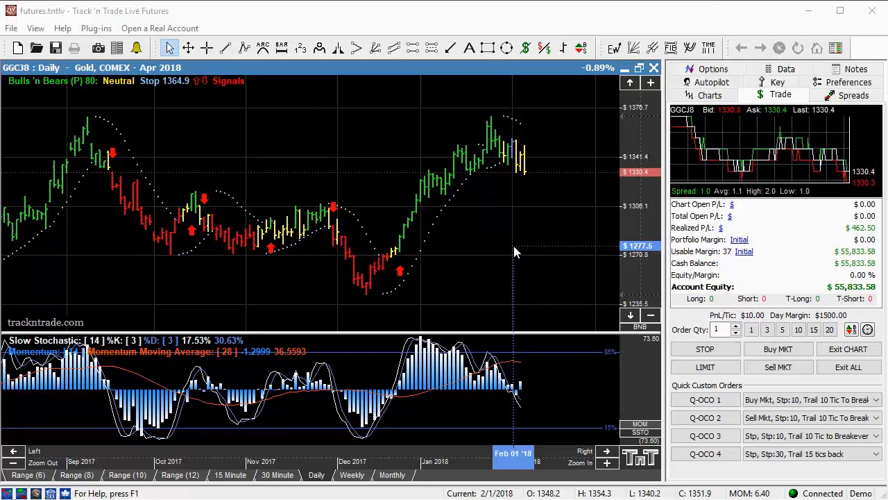
mouse_move(528, 245)
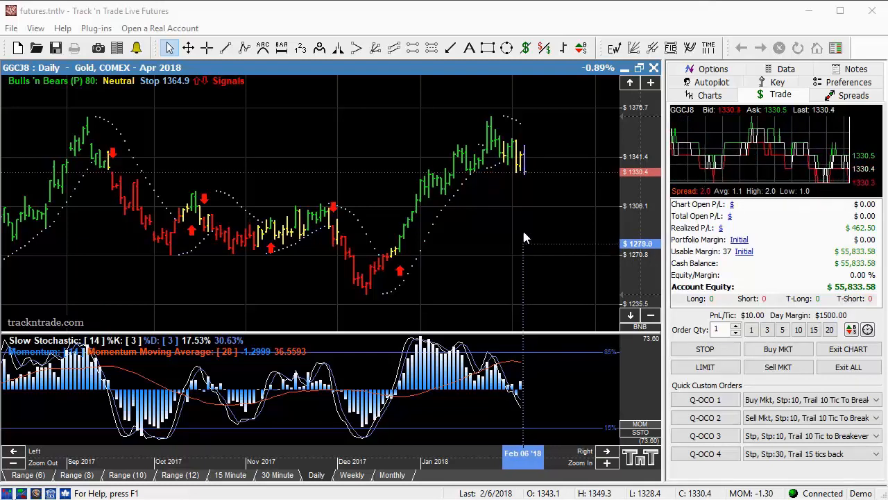
Step: Draw a trend arrow tracing gold's run-up from the December low toward the January peak
click(450, 47)
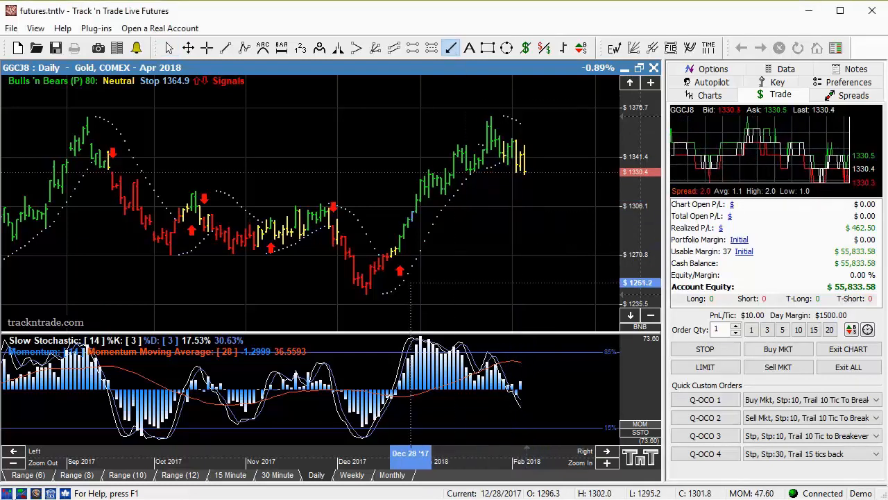
drag(392, 295, 493, 172)
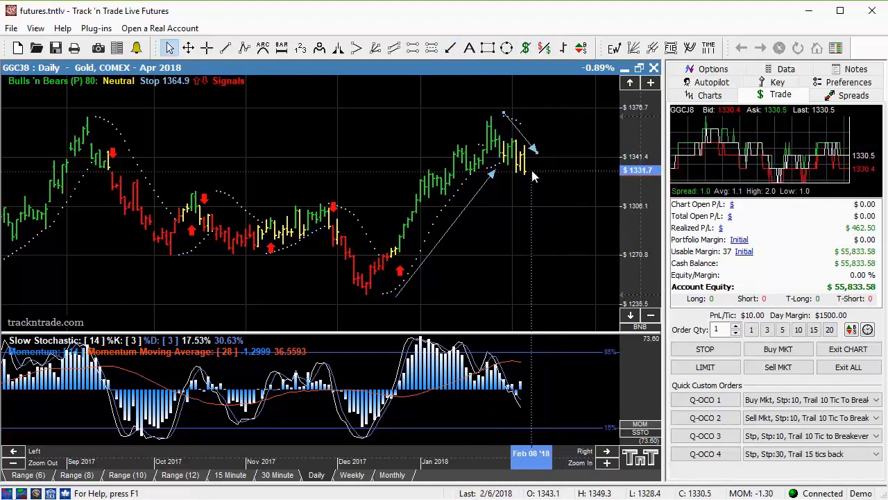
Step: Re-arm the arrow tool to project the bounce and expected decline from the latest bars
click(450, 47)
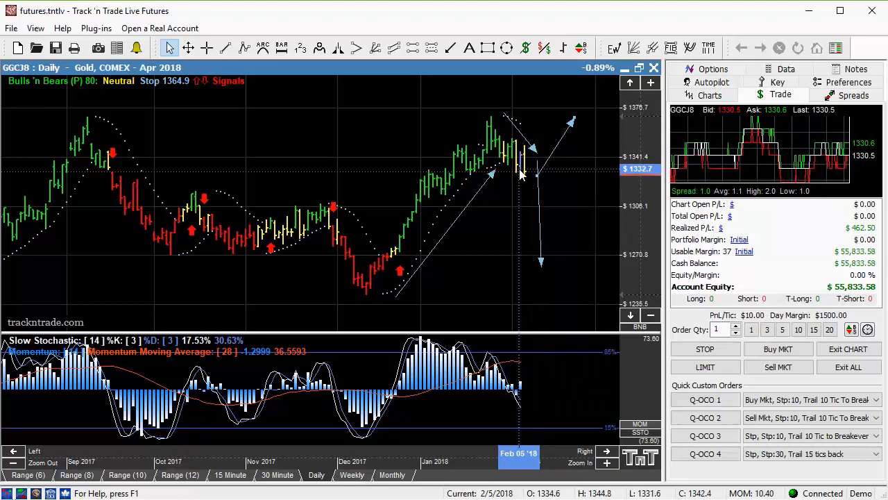
mouse_move(533, 187)
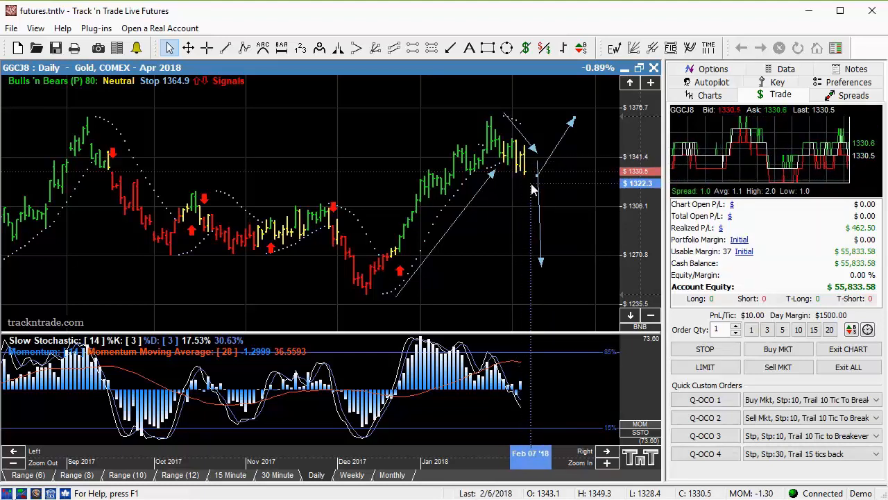